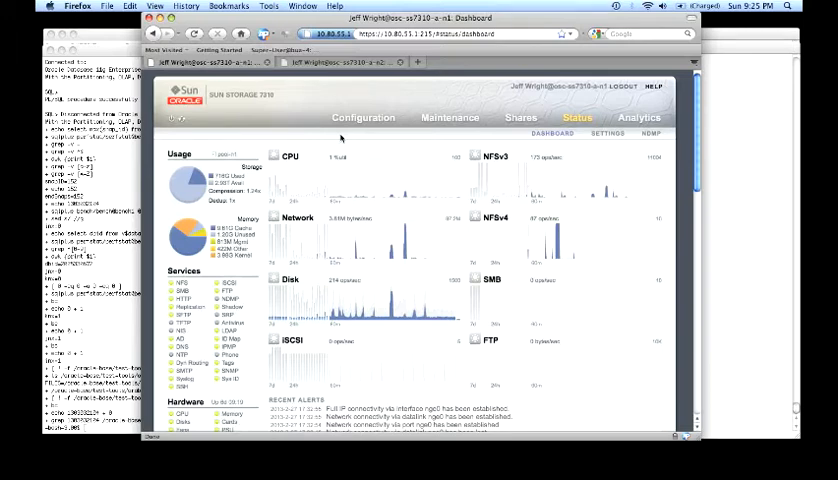
mouse_move(419, 162)
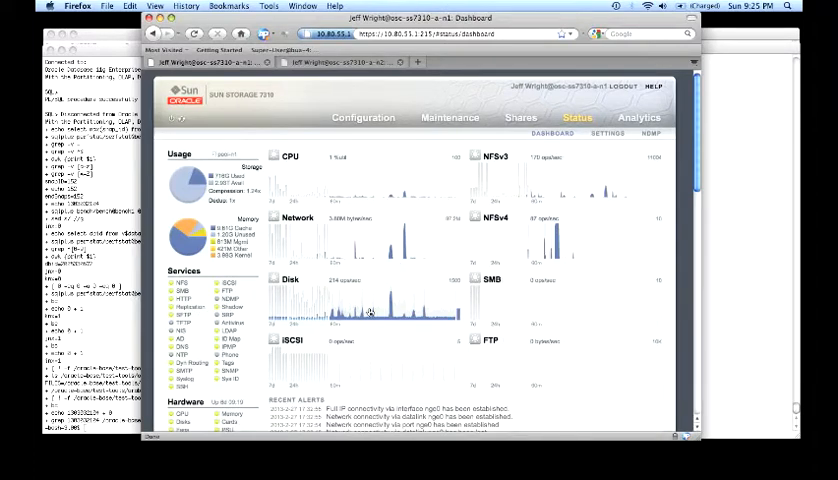
mouse_move(370, 312)
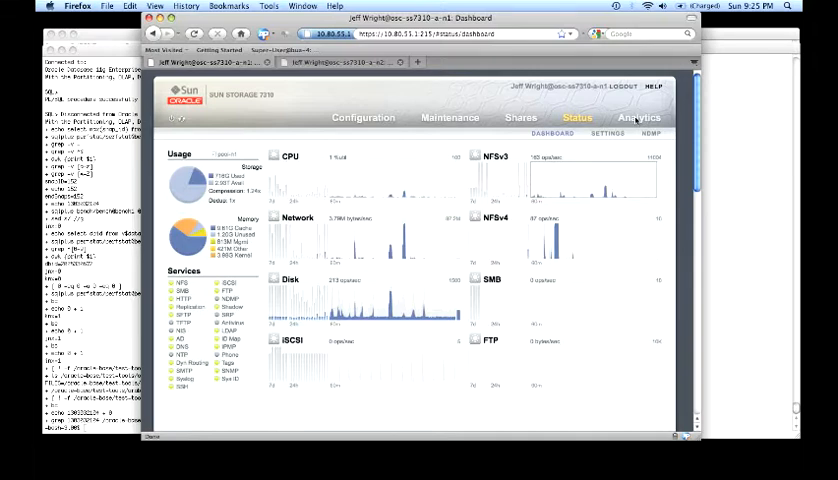
- Open Analytics to show an empty Untitled worksheet with no statistics
click(638, 117)
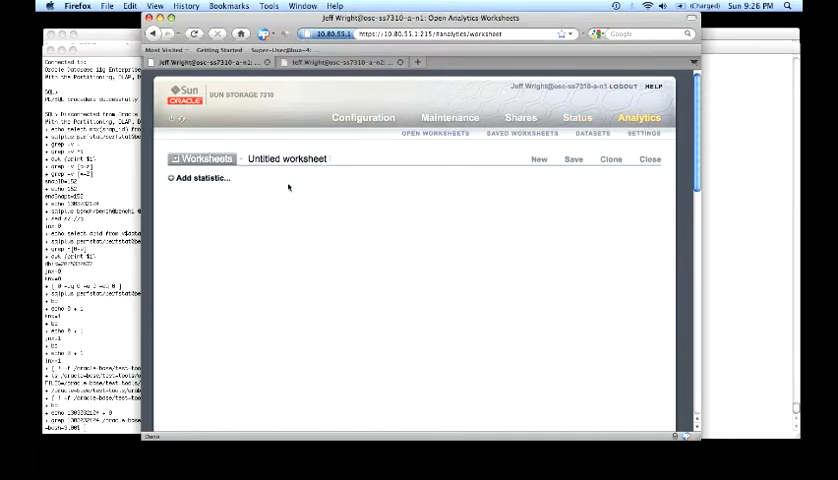
click(201, 178)
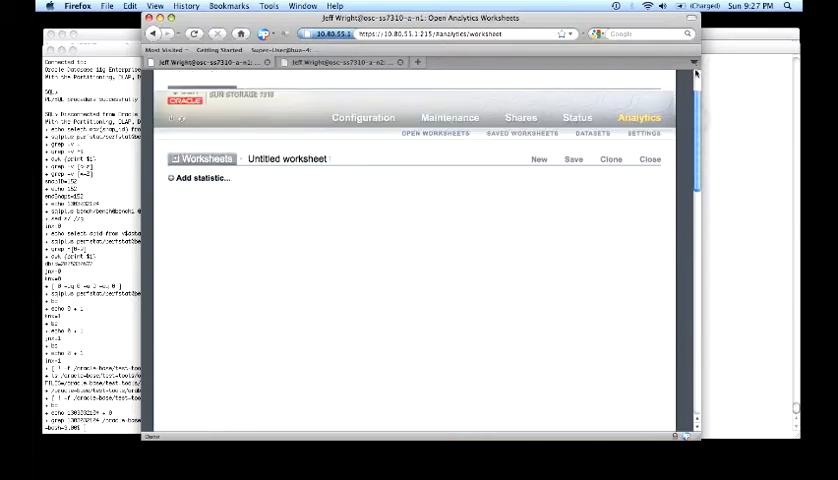
- List the available statistics under 'Add statistic...', including shadow migration breakdowns
click(200, 178)
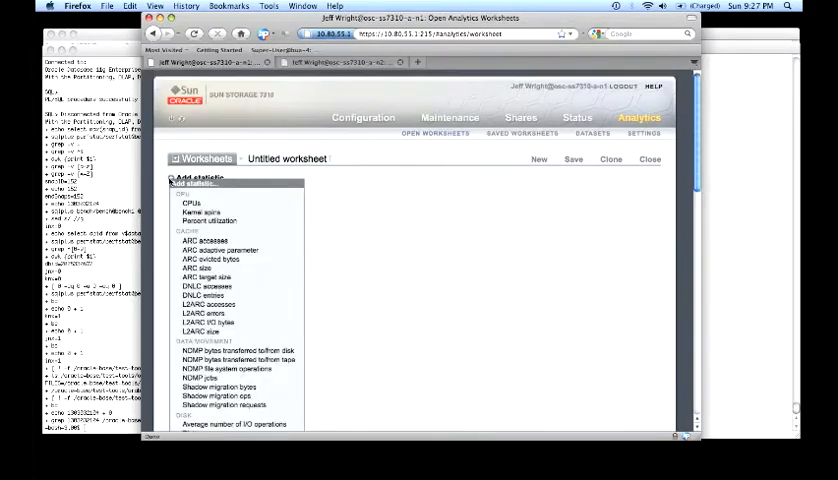
scroll(down, 3)
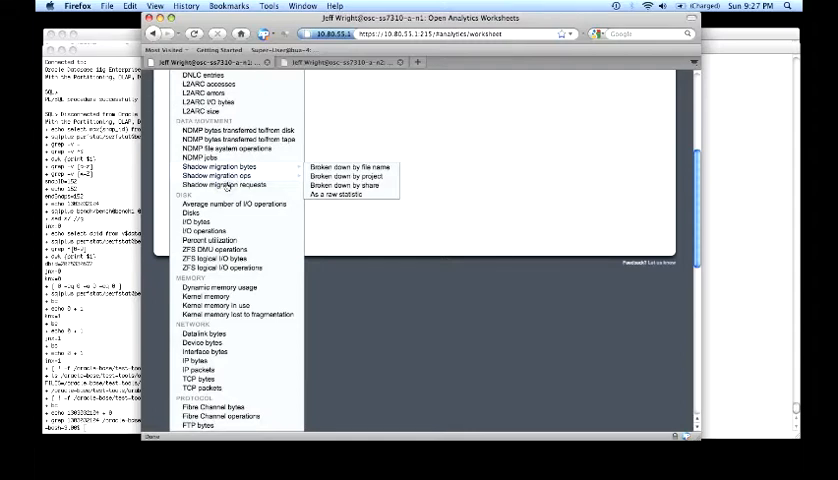
mouse_move(233, 204)
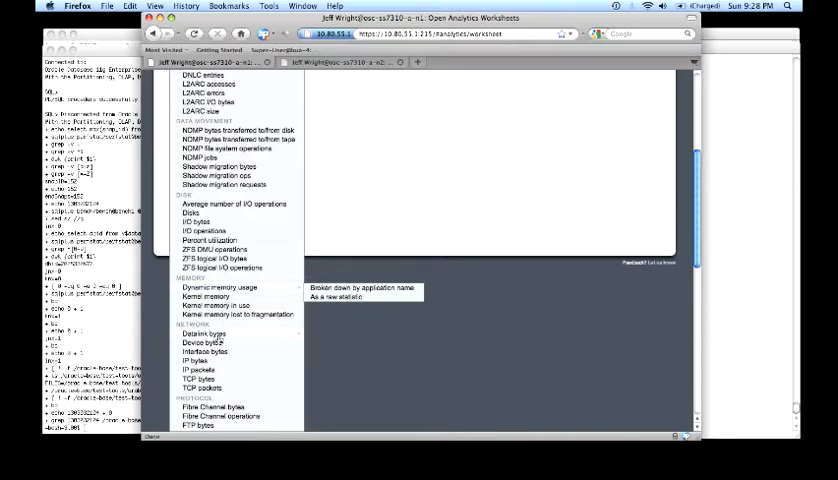
mouse_move(202, 334)
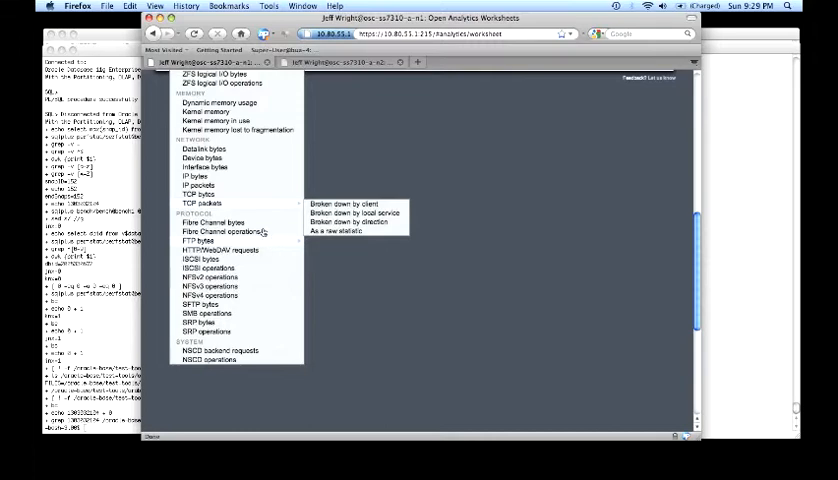
mouse_move(217, 231)
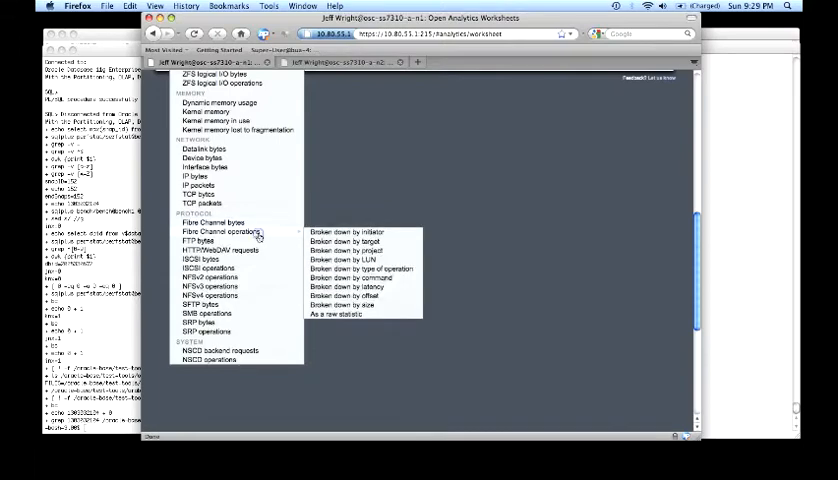
mouse_move(291, 241)
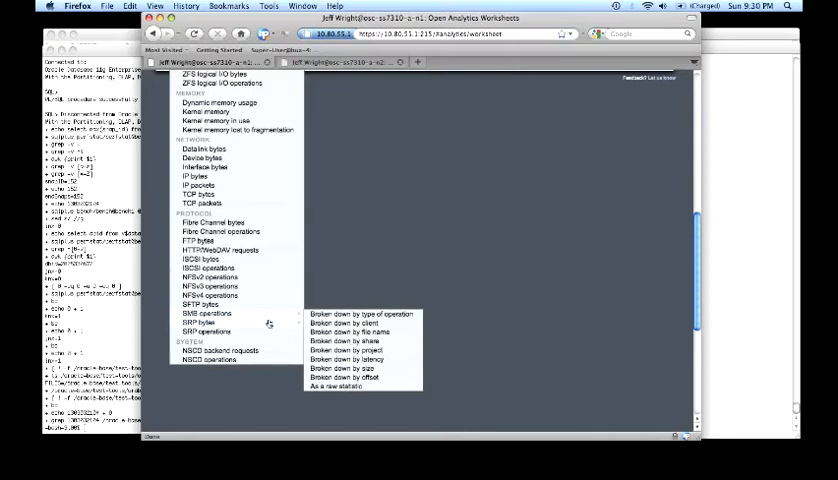
mouse_move(204, 322)
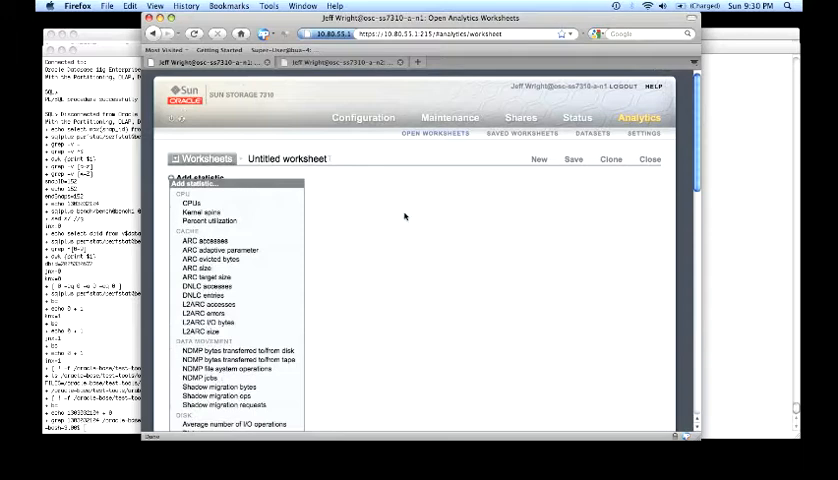
- Open the saved worksheet jtw-general-nfs-monitoring from Saved Worksheets
click(522, 133)
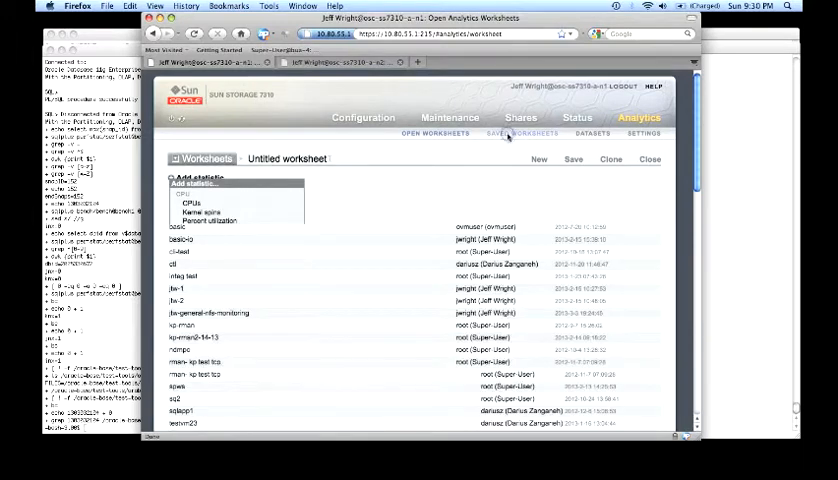
click(521, 133)
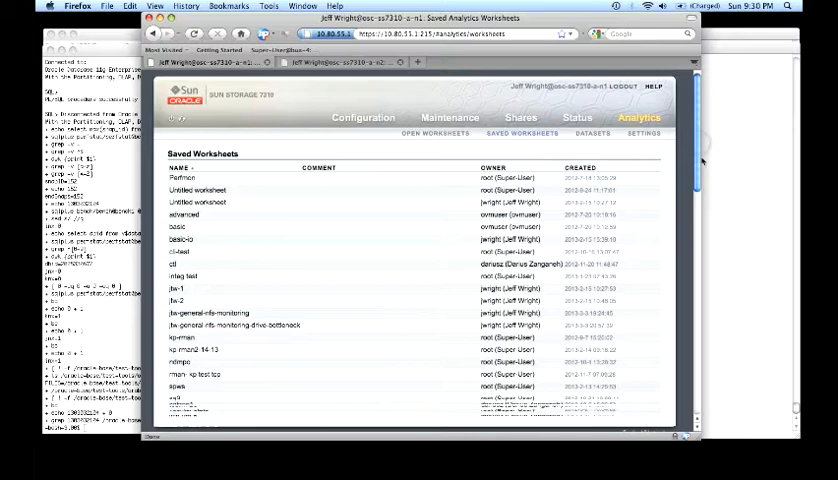
scroll(down, 3)
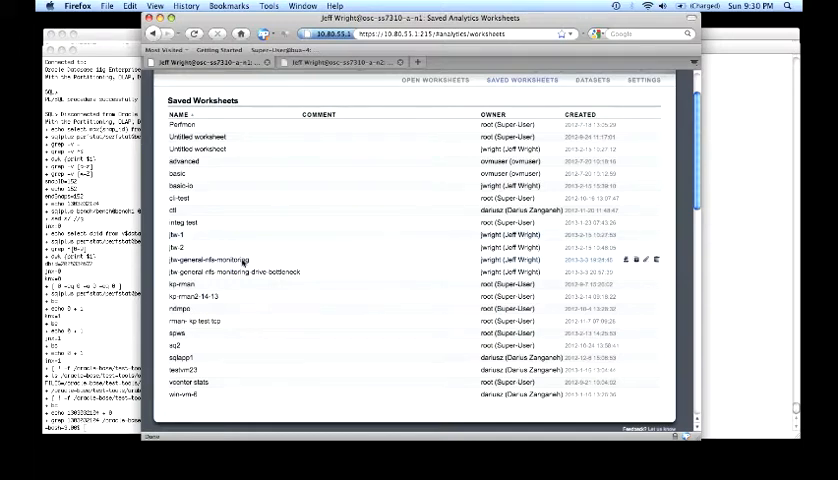
click(647, 259)
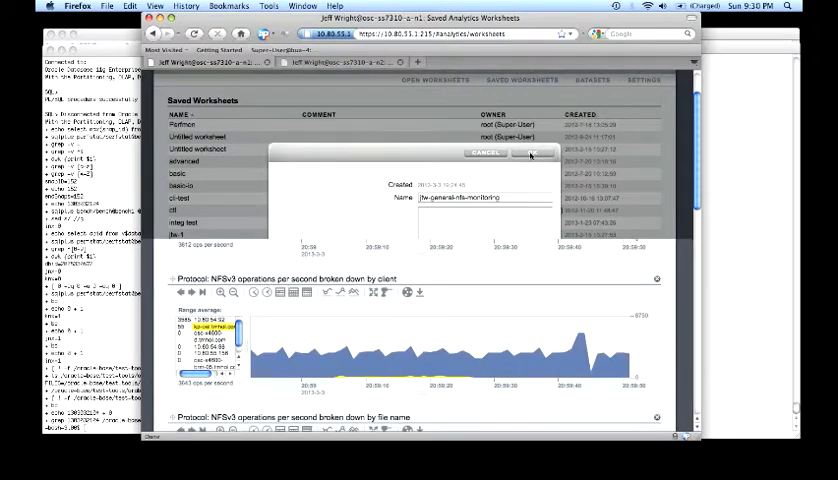
- Load jtw-general-nfs-monitoring and review its file-name hierarchy, NFSv3 latency, disk and CPU graphs
click(529, 153)
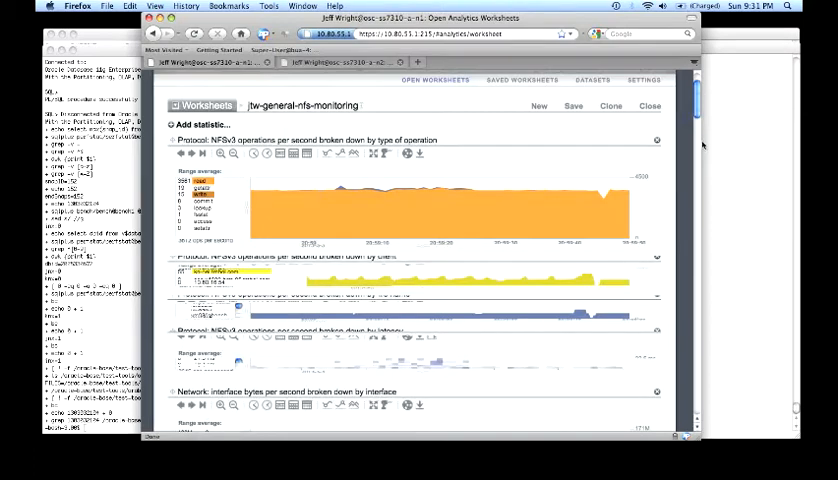
scroll(down, 3)
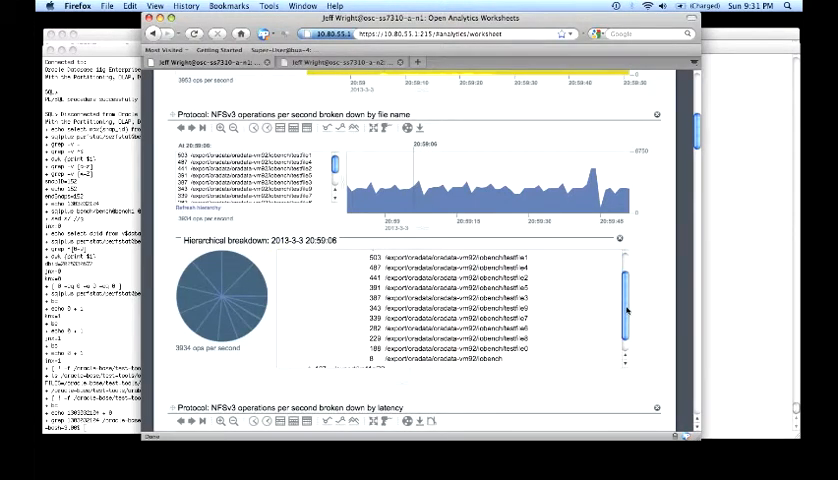
click(460, 270)
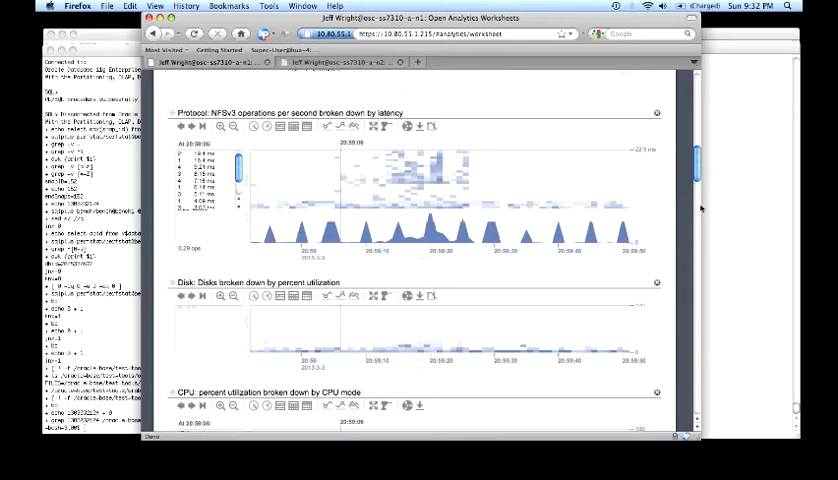
- Scroll the worksheet down to the ARC hit/miss, disk utilization and ARC size graphs
scroll(down, 3)
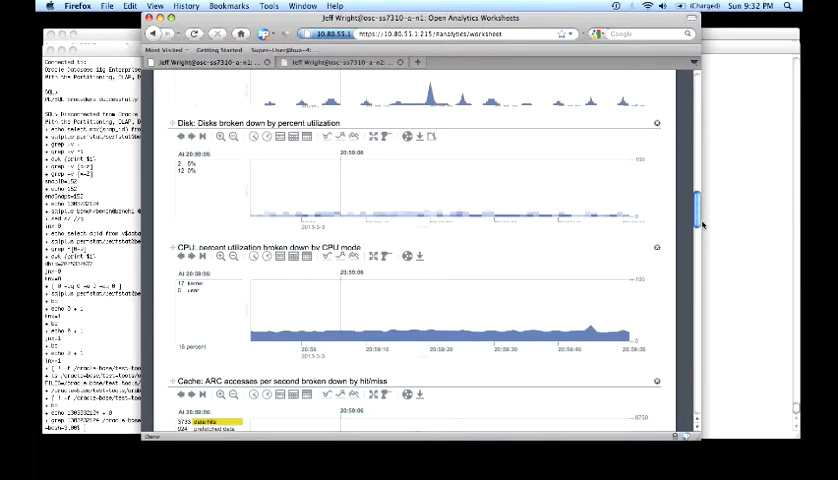
scroll(down, 3)
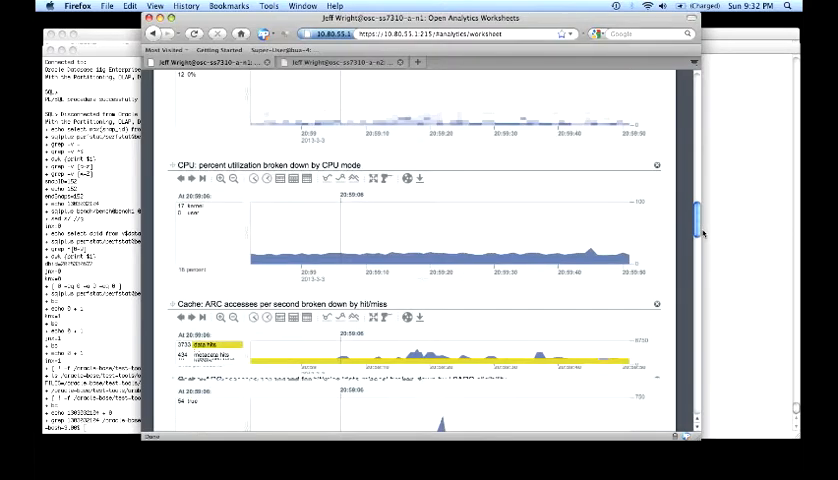
scroll(down, 3)
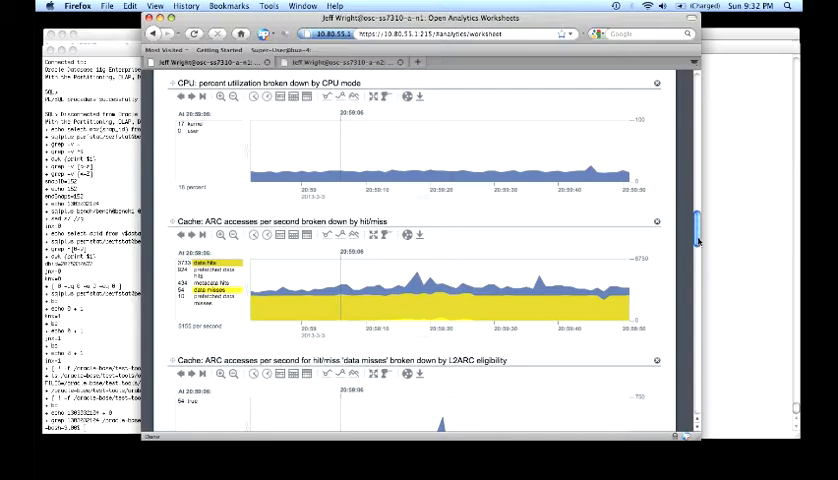
scroll(down, 3)
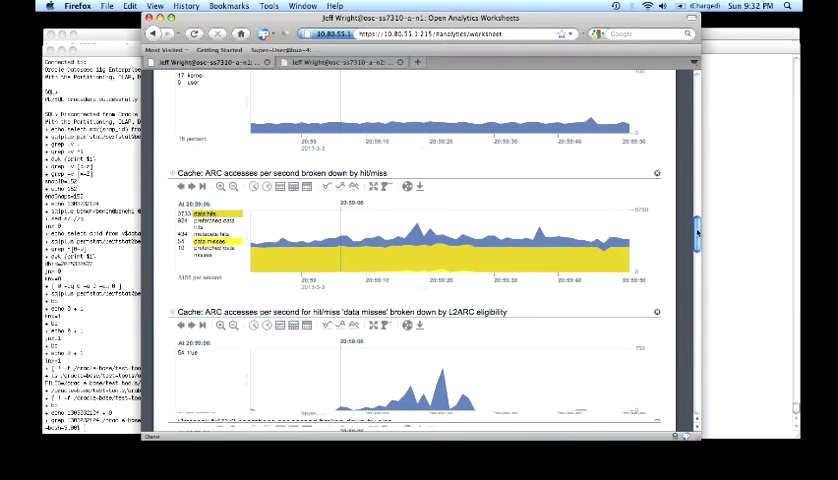
scroll(down, 3)
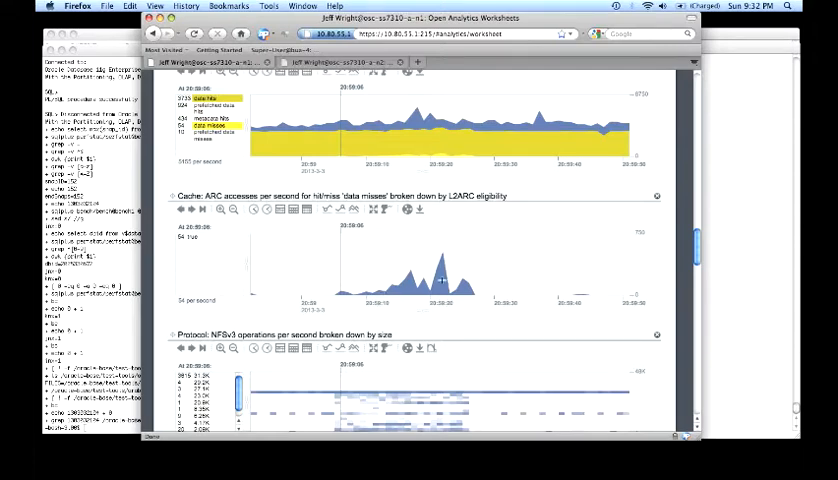
scroll(down, 3)
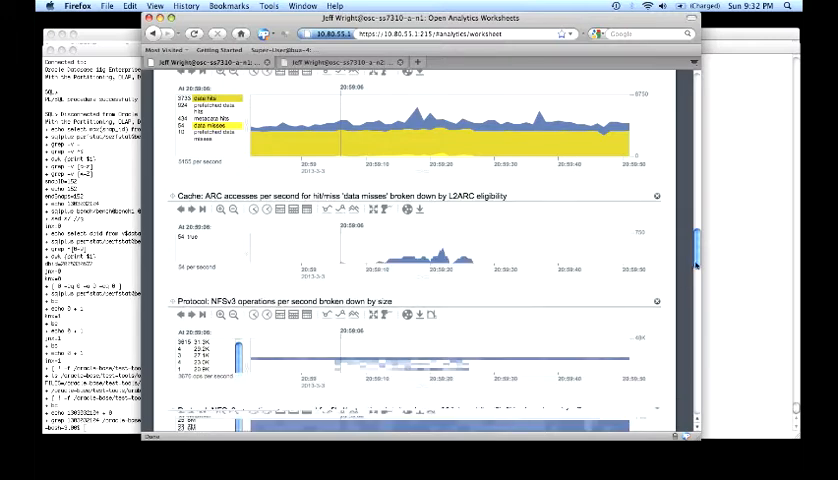
mouse_move(699, 279)
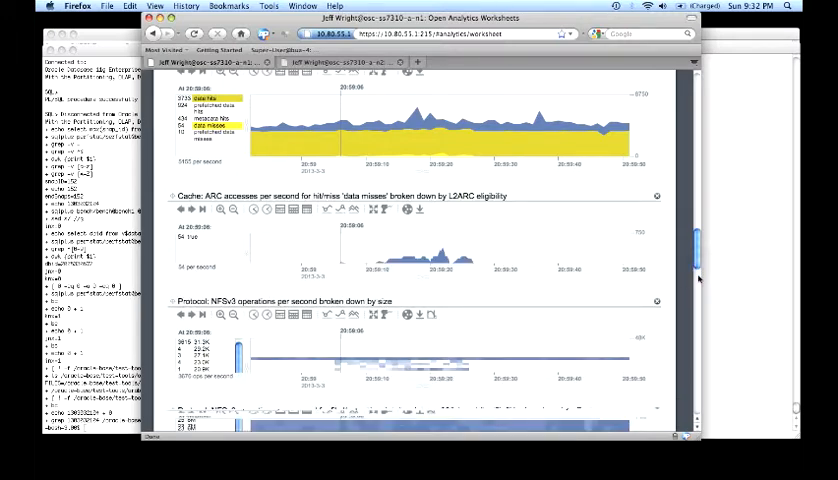
scroll(down, 3)
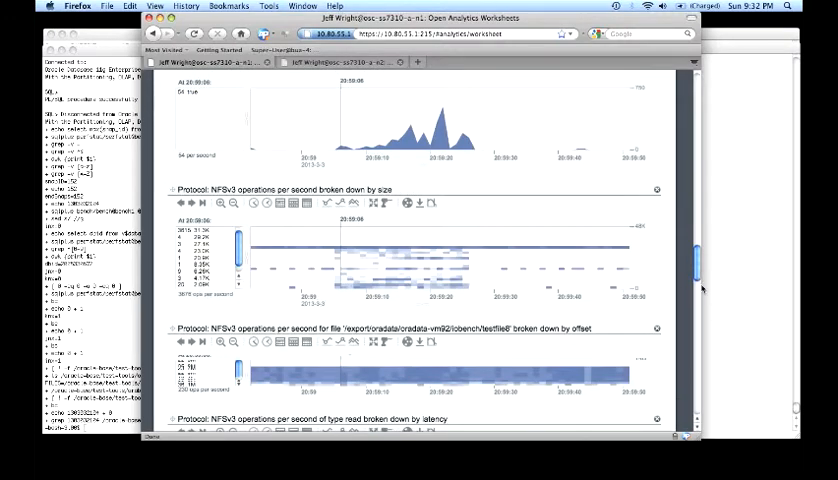
scroll(down, 3)
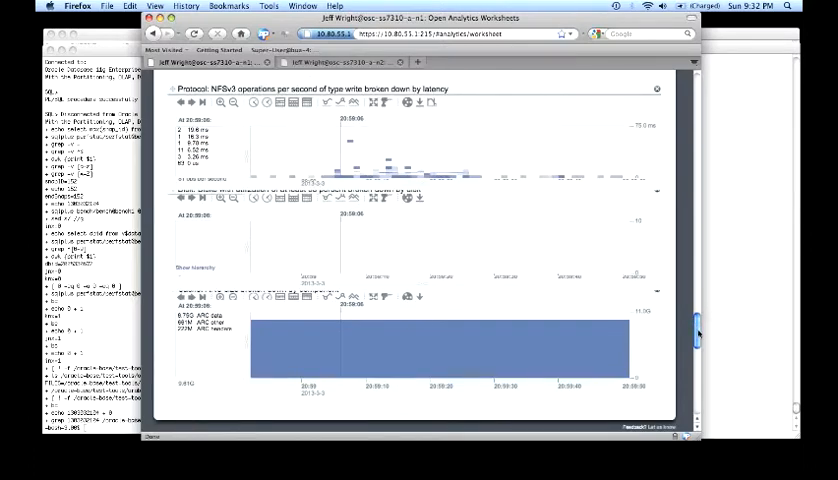
scroll(down, 3)
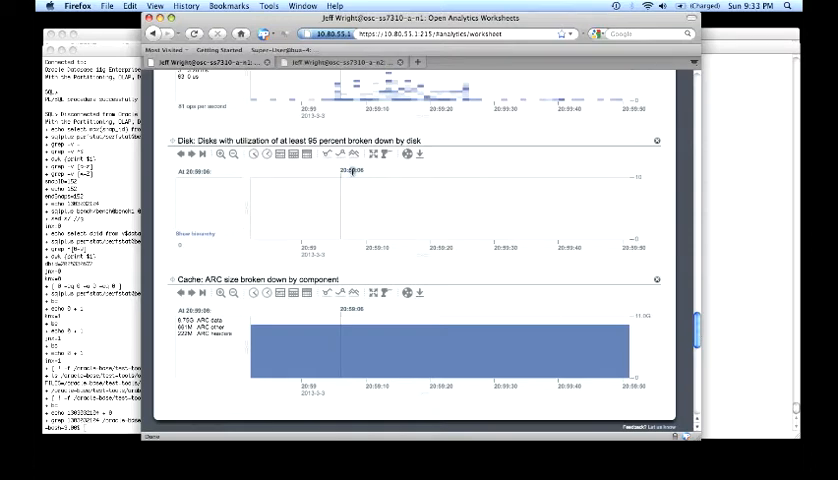
- Watch live NFSv3 per-client, per-file and latency graphs fill in during the workload
scroll(down, 3)
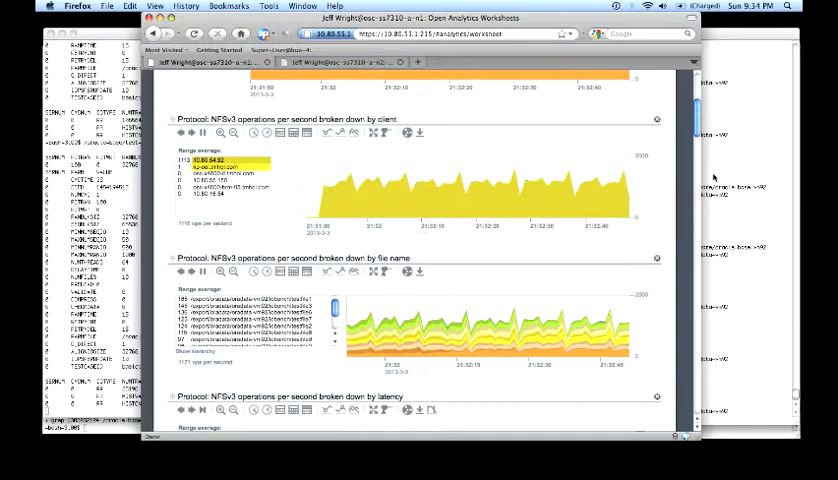
- Scroll to the network interface bytes, disk I/O operations, disk utilization and CPU graphs
scroll(down, 3)
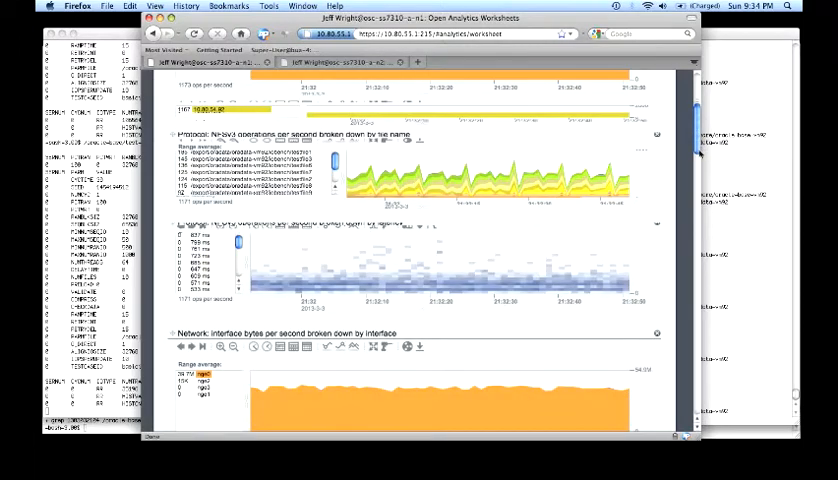
scroll(down, 3)
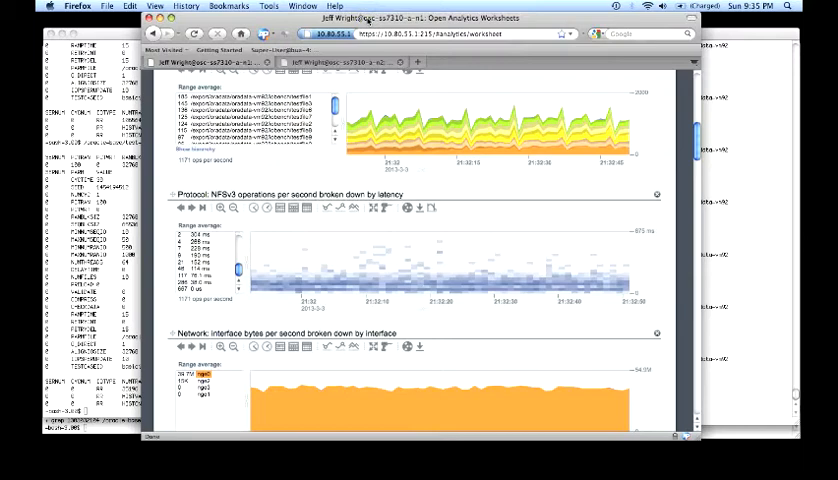
mouse_move(473, 48)
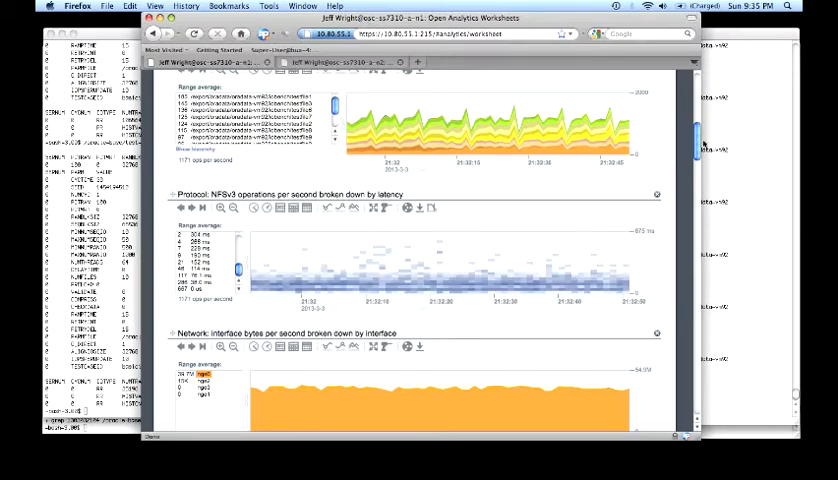
scroll(down, 3)
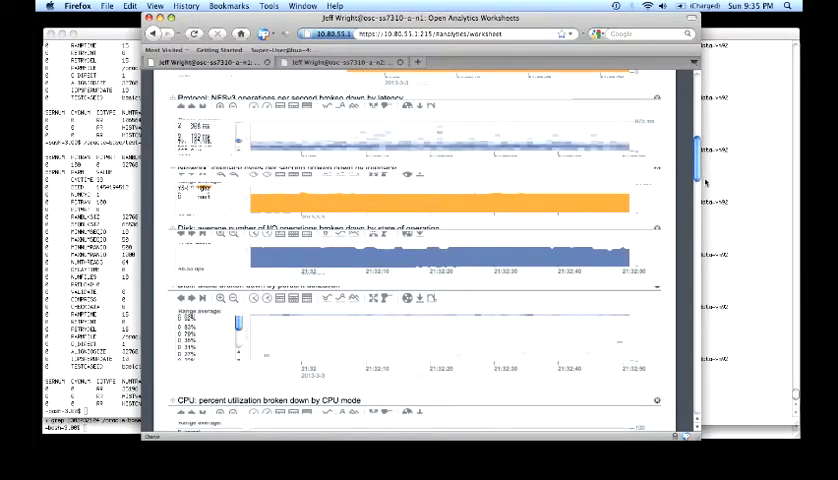
- Scroll to the CPU mode, ARC hit/miss and L2ARC-eligibility data-miss graphs
scroll(down, 3)
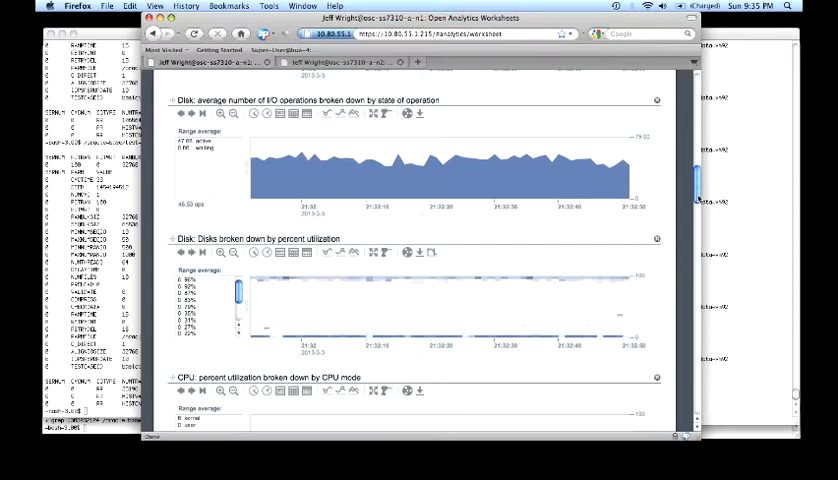
scroll(down, 3)
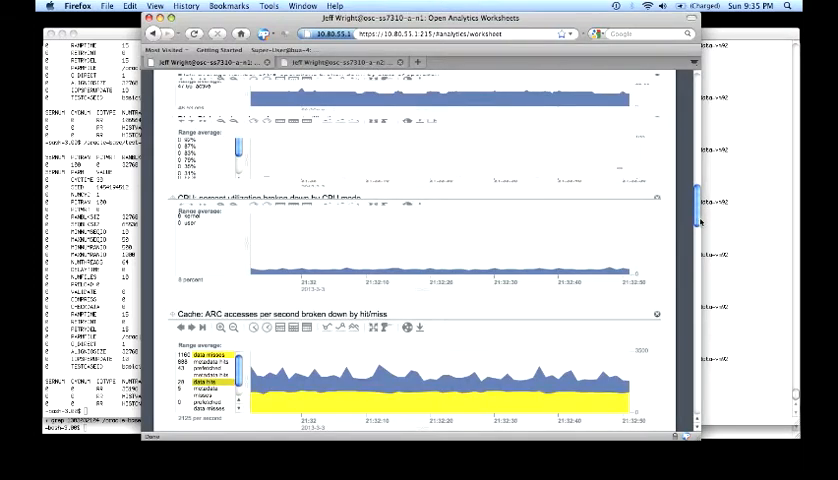
scroll(down, 3)
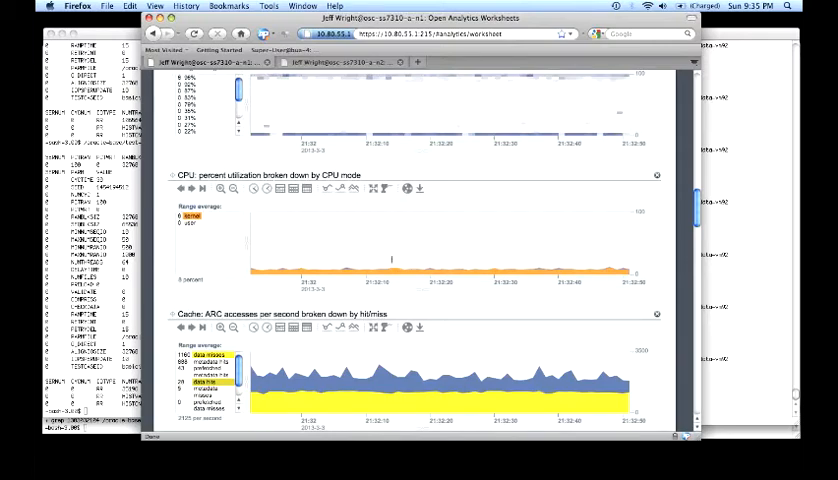
scroll(down, 3)
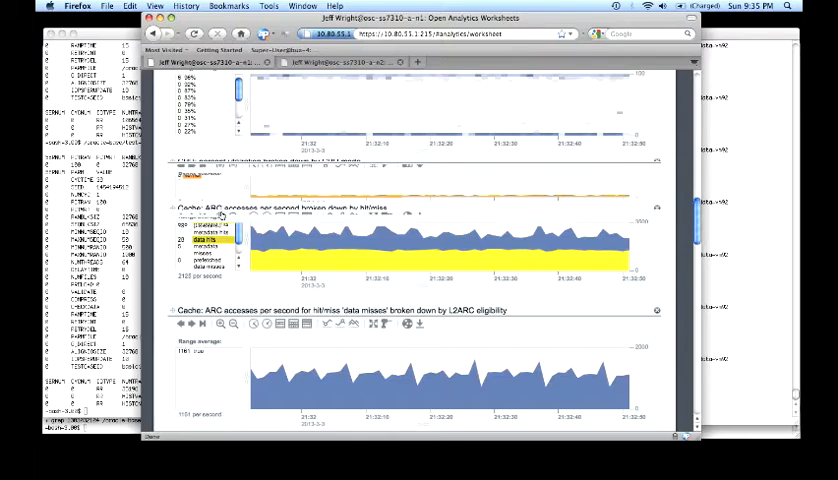
scroll(down, 3)
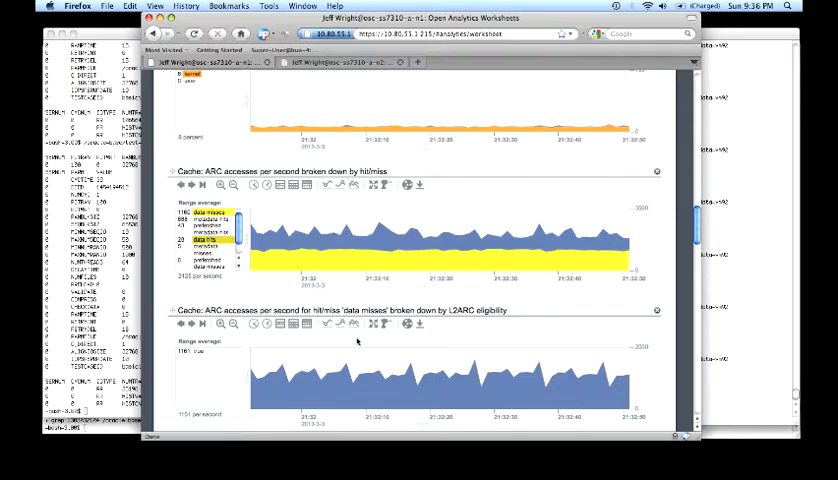
- Highlight L2ARC eligibility 'true', then view NFSv3 size, offset and read-latency graphs
click(186, 350)
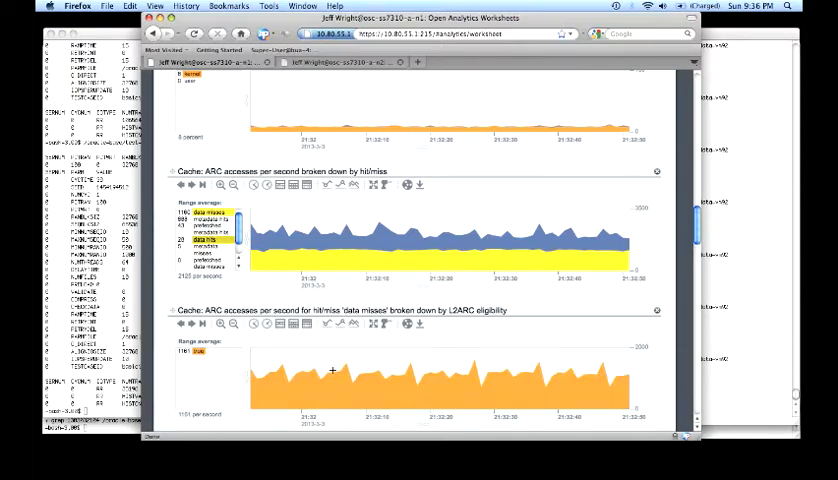
mouse_move(600, 305)
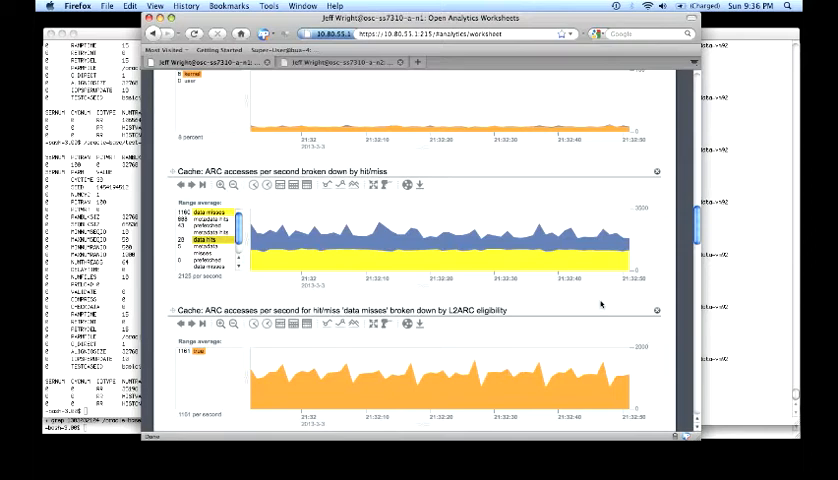
scroll(down, 3)
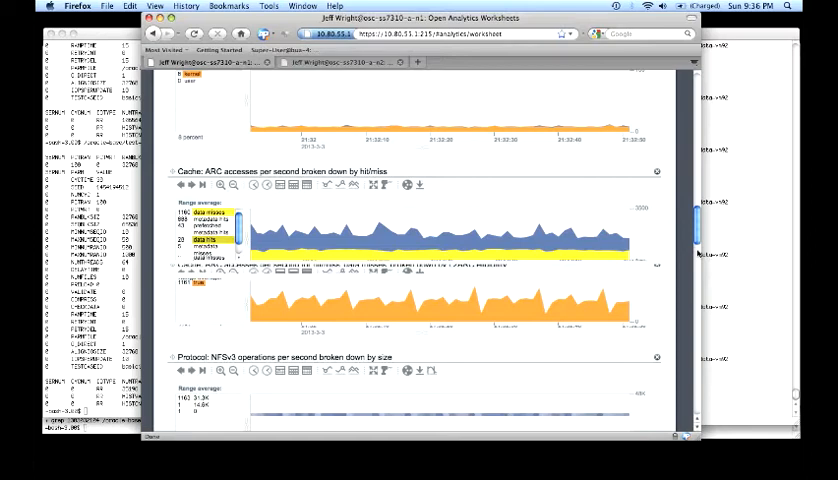
scroll(down, 3)
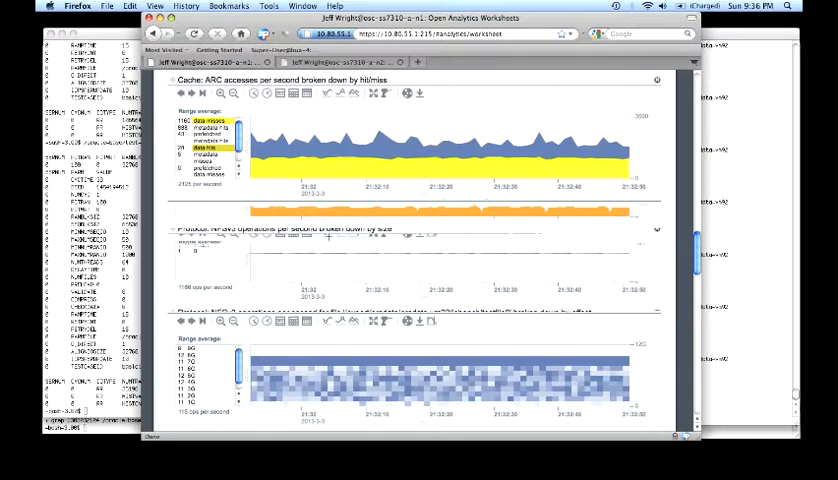
scroll(down, 3)
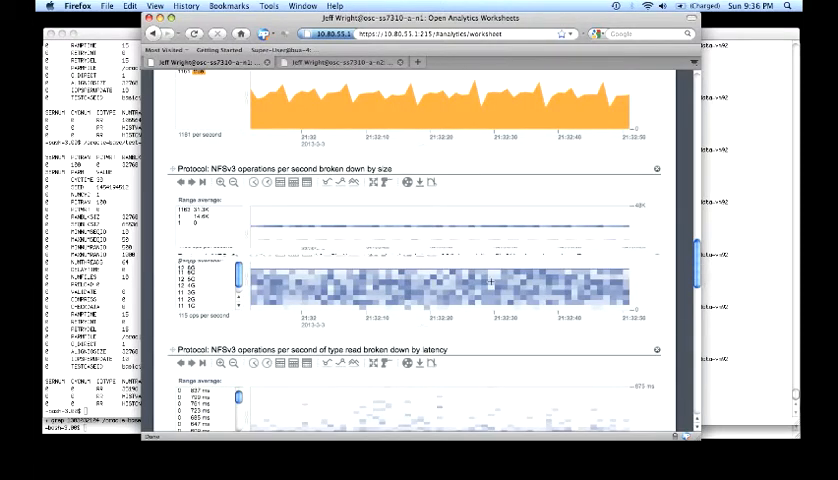
scroll(down, 3)
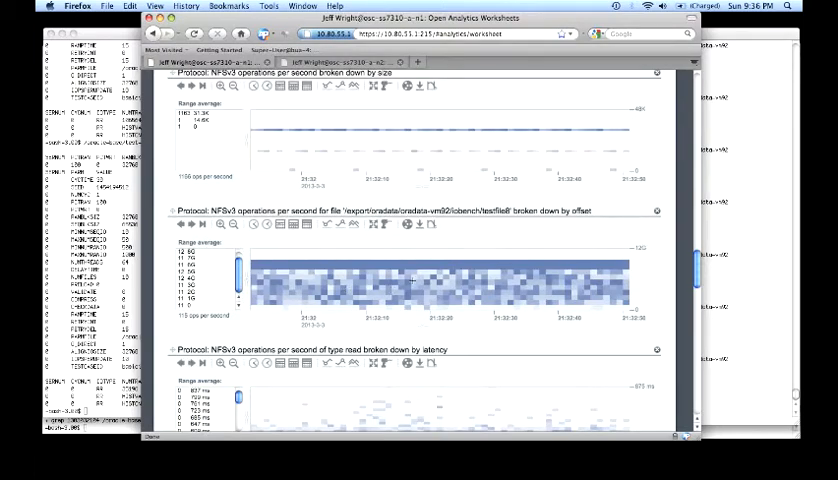
scroll(down, 3)
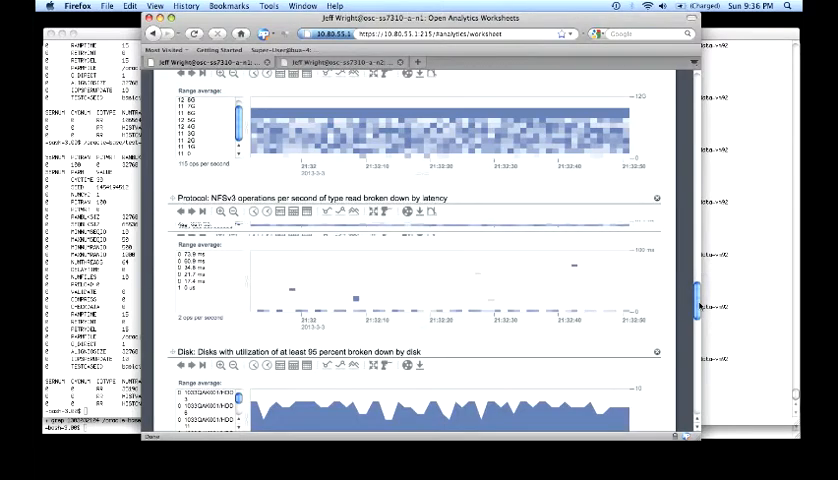
- Scroll to Disk utilization and show the pie-chart hierarchy of eight busy HDDs
scroll(down, 3)
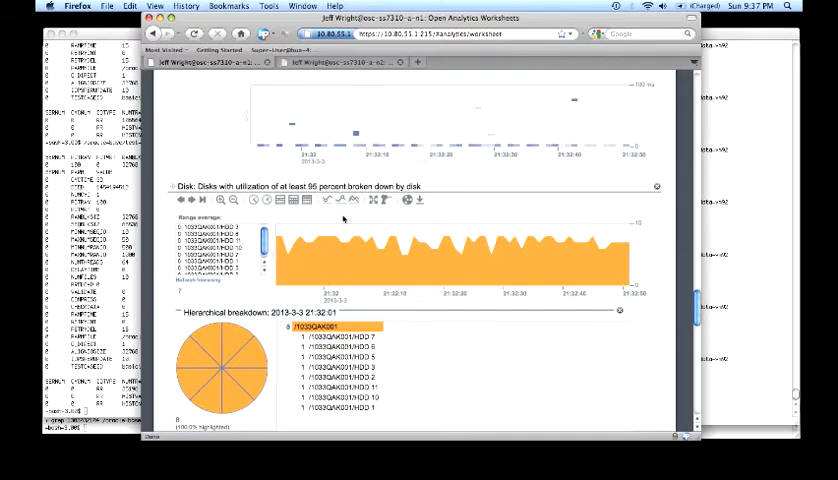
- Scroll to the bottom to view the ARC size by component chart, mostly ARC data
scroll(down, 3)
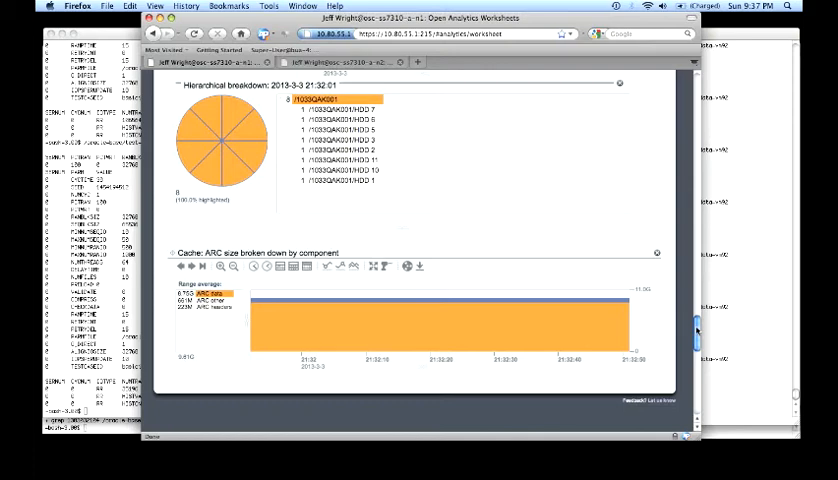
scroll(down, 3)
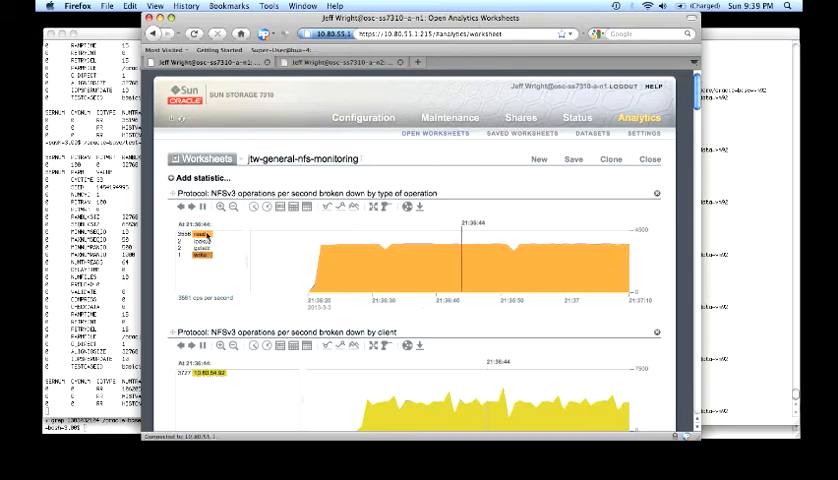
mouse_move(200, 242)
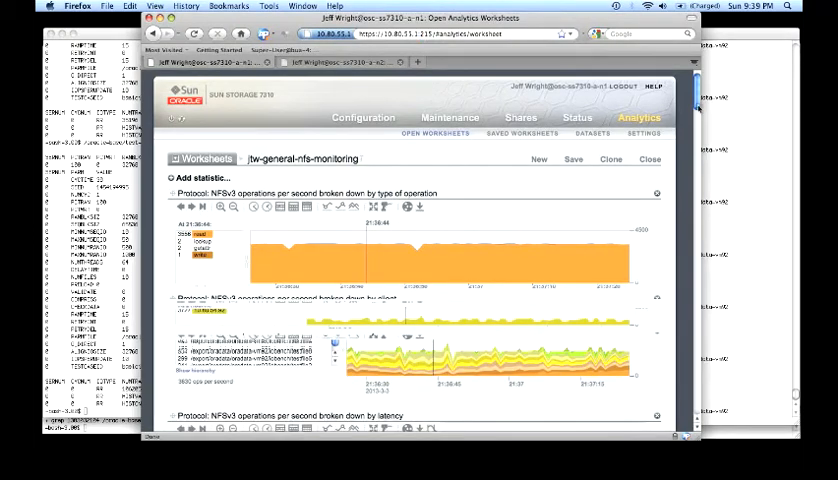
- Scroll past the file name graph to the NFSv3 latency heat map and network interface bytes
scroll(down, 3)
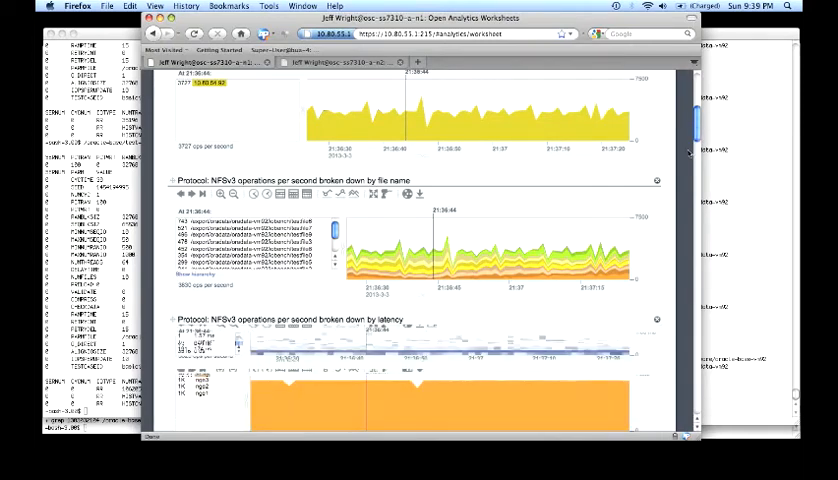
scroll(down, 3)
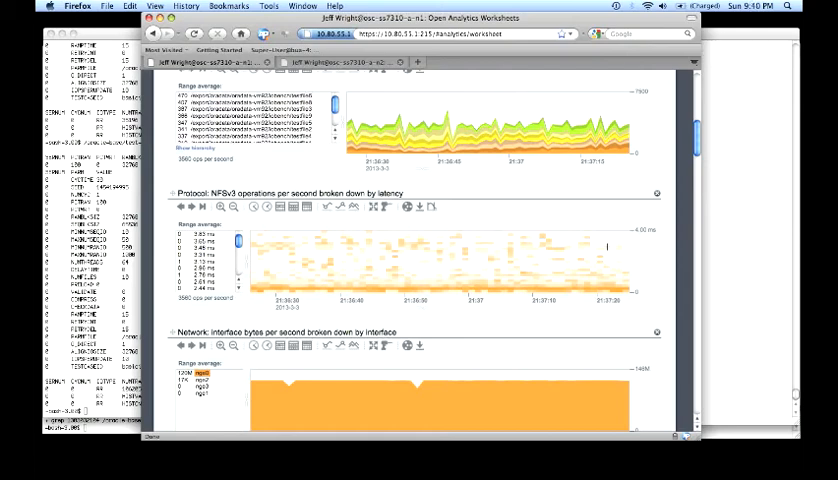
scroll(down, 3)
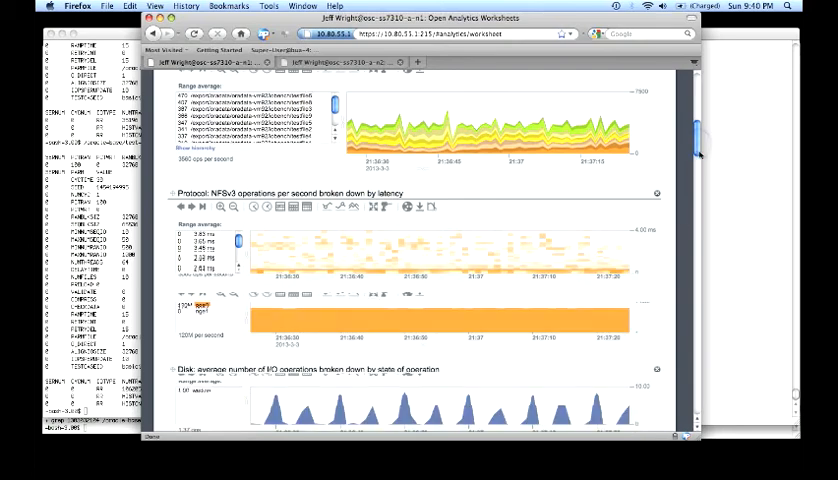
- Inspect ngeO's flat ~120M throughput, then continue down to the disk I/O operations chart
scroll(down, 3)
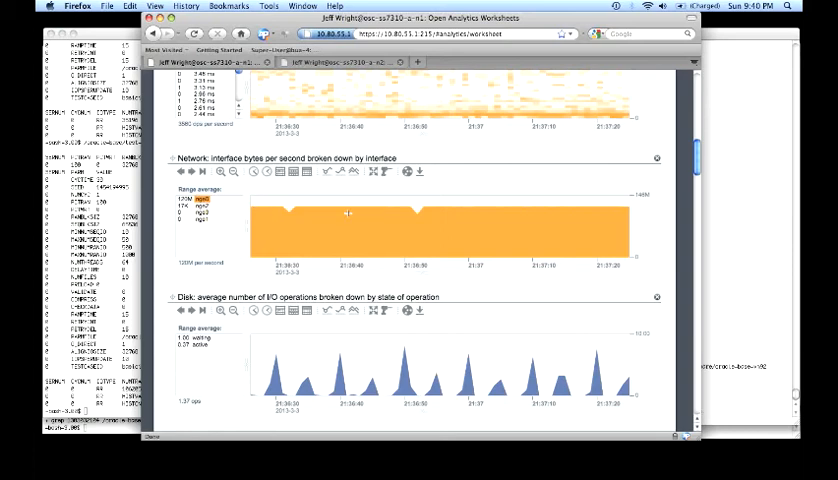
mouse_move(364, 208)
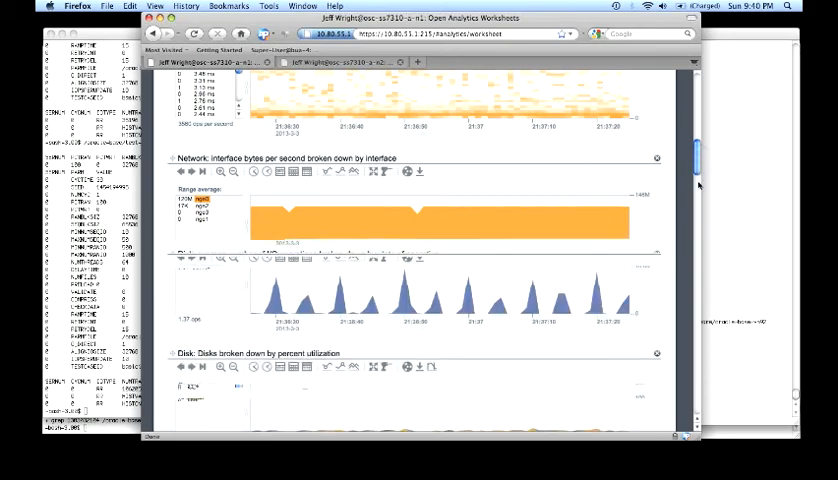
scroll(down, 3)
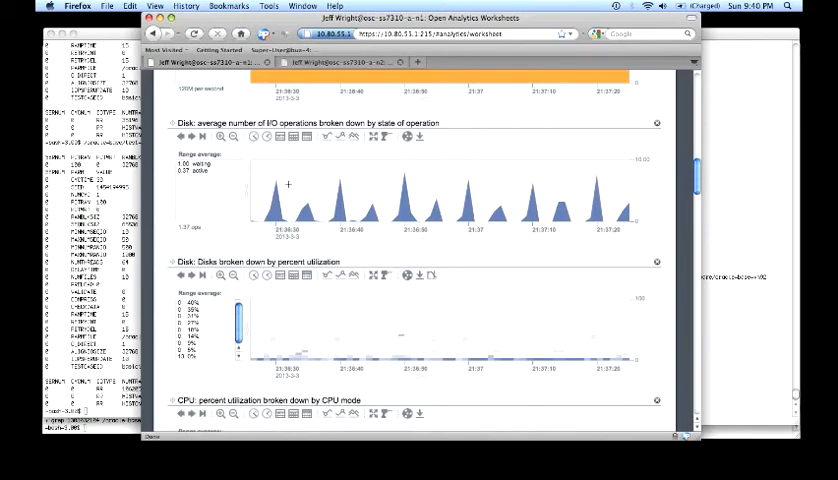
mouse_move(204, 172)
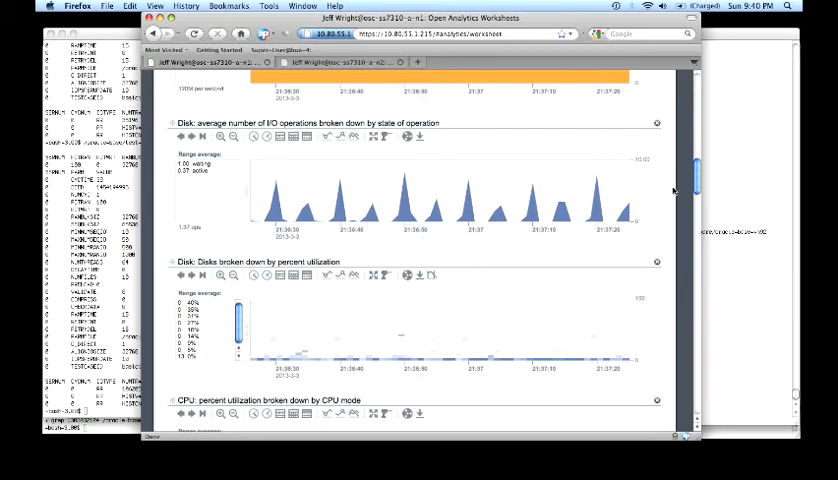
- Scroll past disk utilization and CPU mode charts to the ARC hit/miss accesses chart
scroll(down, 3)
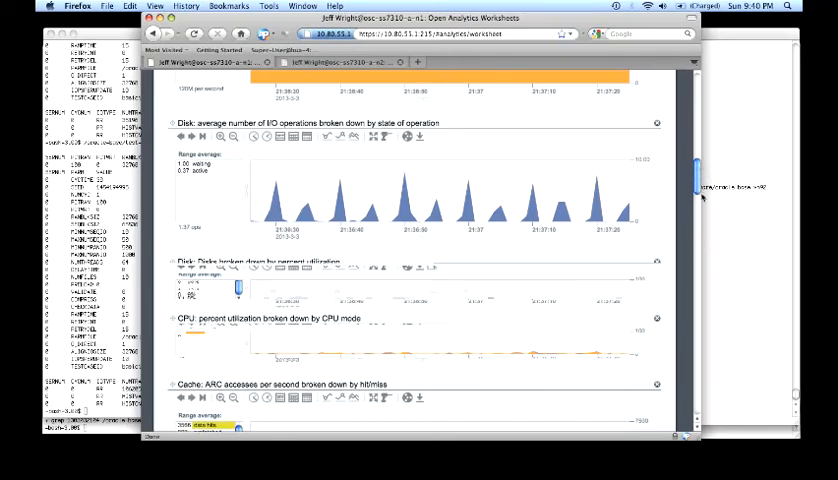
scroll(down, 3)
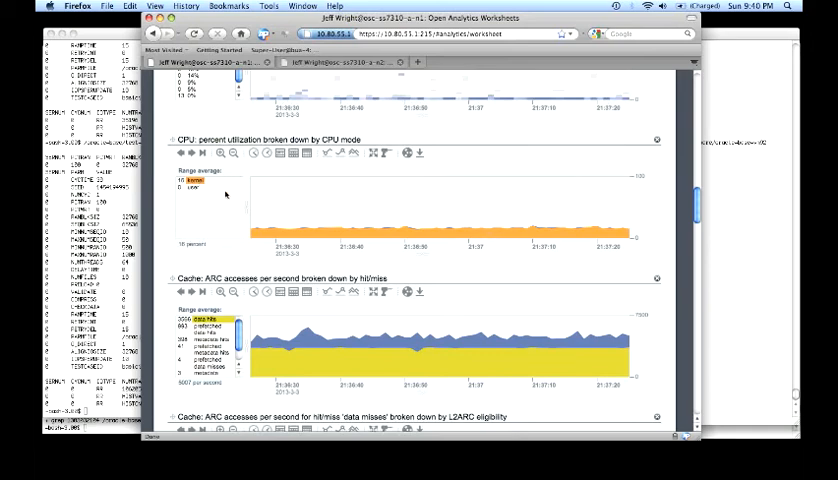
scroll(down, 3)
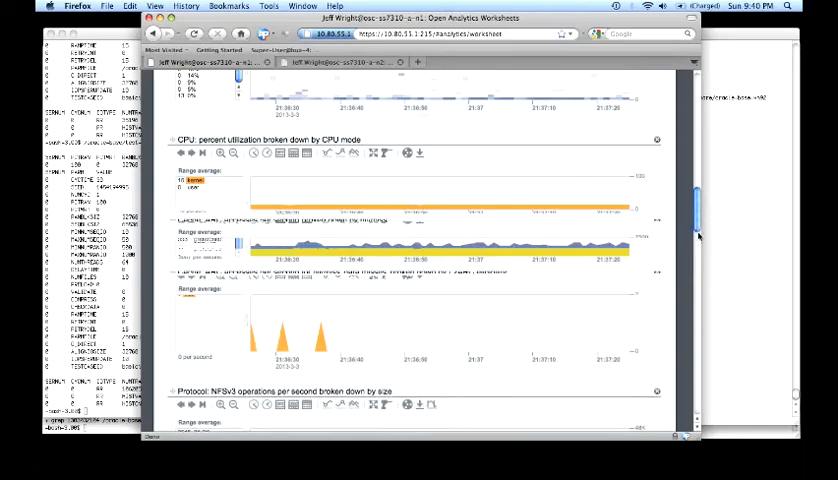
- Inspect ARC accesses dominated by data hits and data misses by L2ARC eligibility
scroll(down, 3)
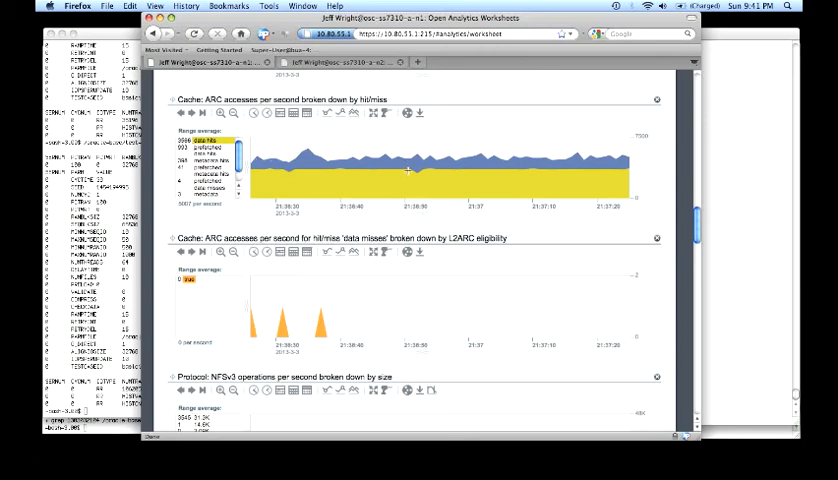
mouse_move(378, 266)
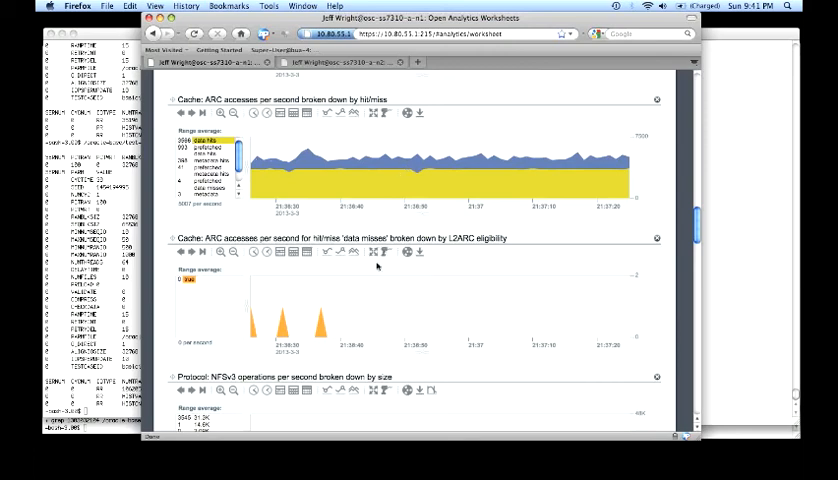
mouse_move(567, 250)
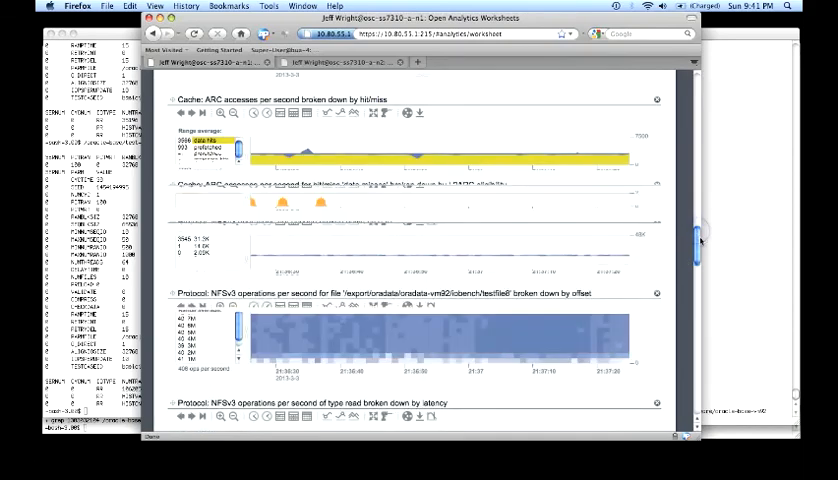
scroll(down, 3)
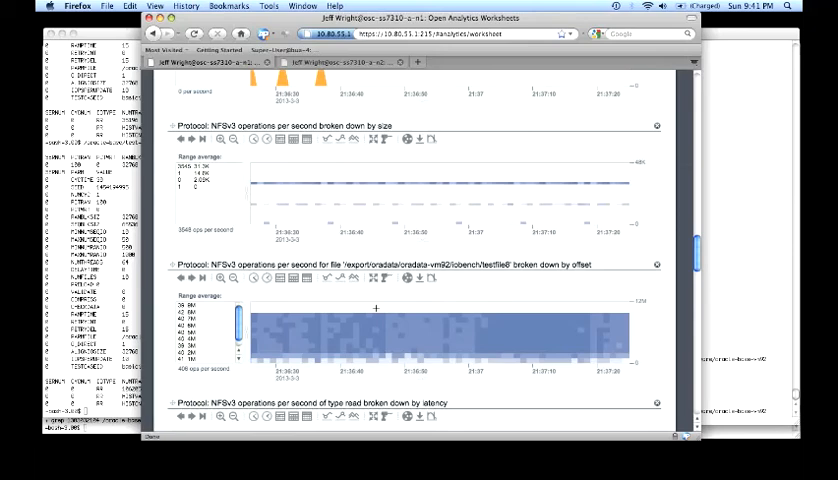
mouse_move(384, 331)
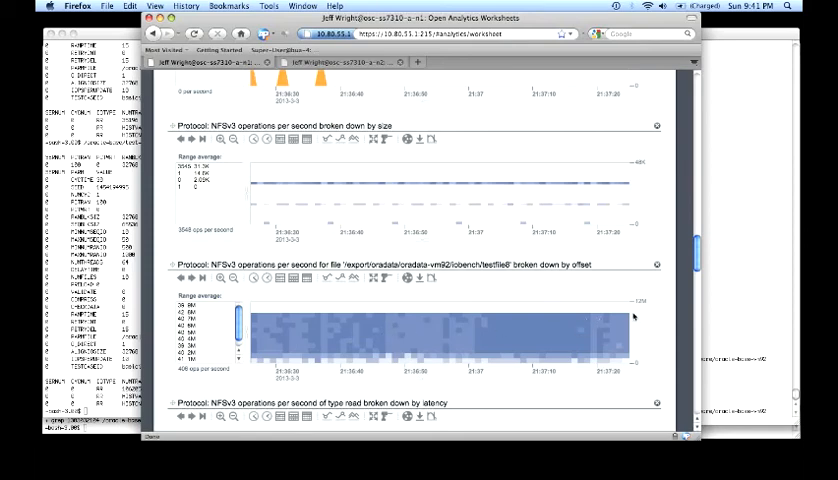
mouse_move(704, 270)
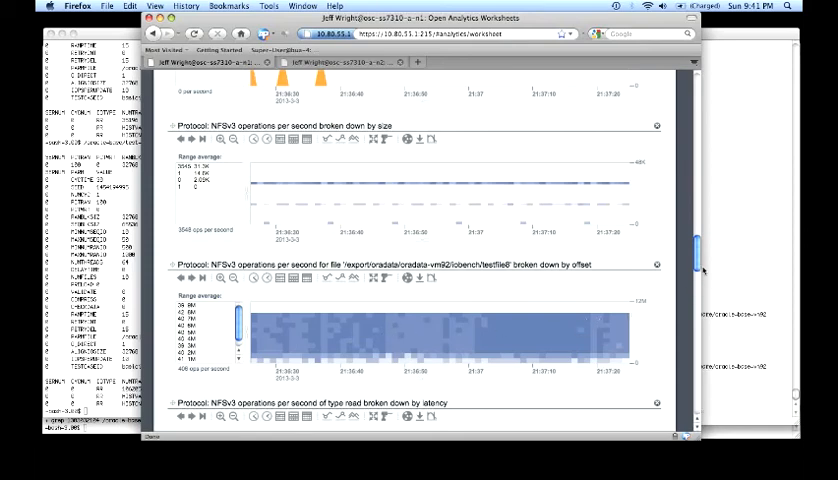
- Scroll through NFSv3 size, file offset and latency charts to the eight-HDD 95% utilization breakdown
scroll(down, 3)
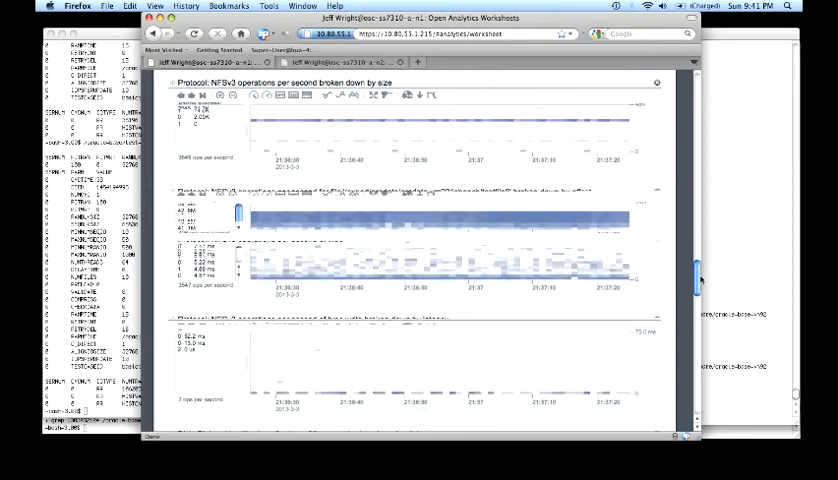
scroll(down, 3)
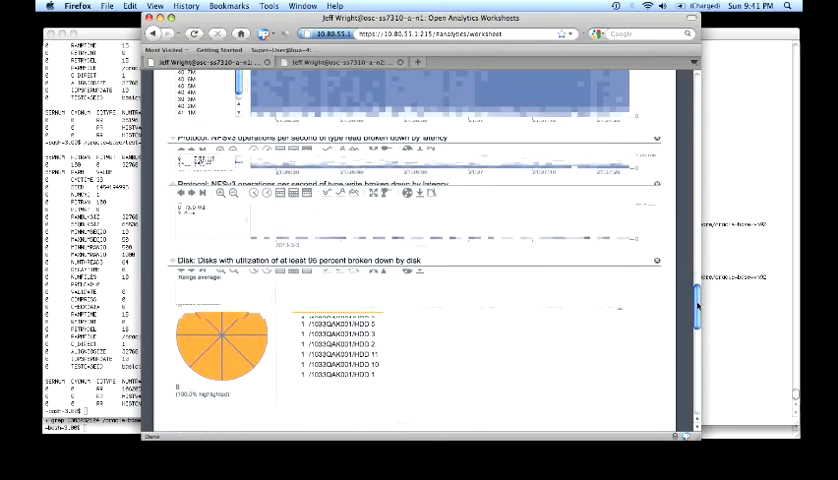
scroll(down, 3)
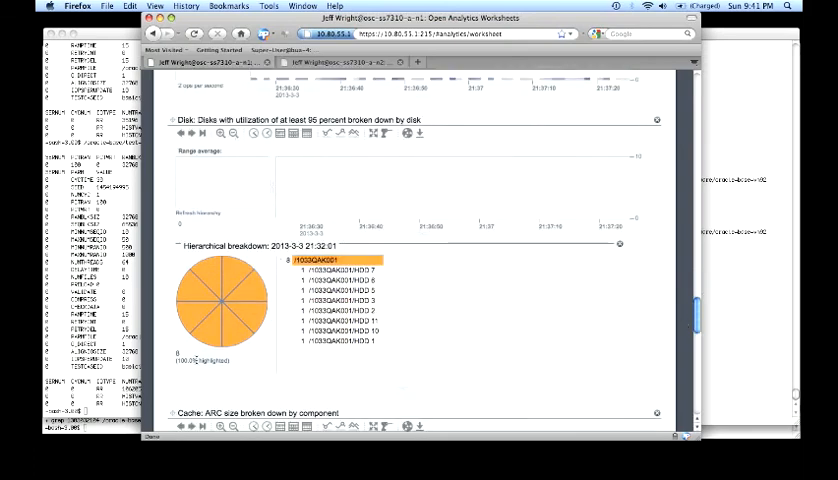
mouse_move(618, 245)
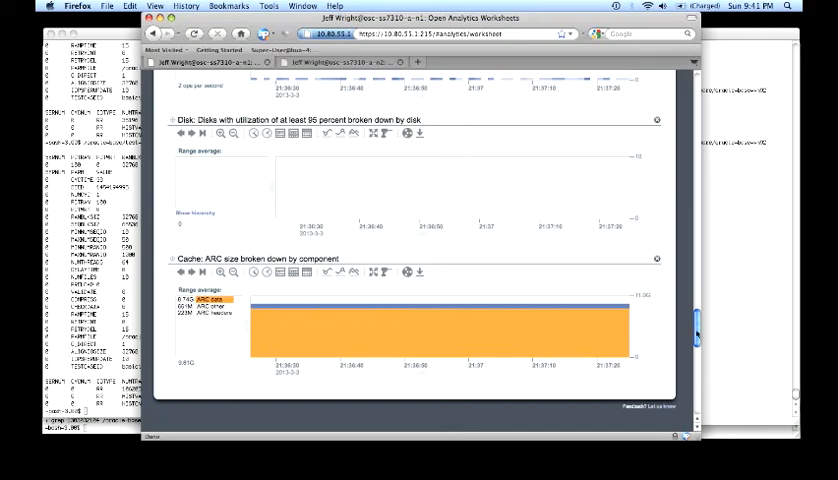
- Scroll down to the ARC size by component chart at the worksheet bottom
scroll(down, 3)
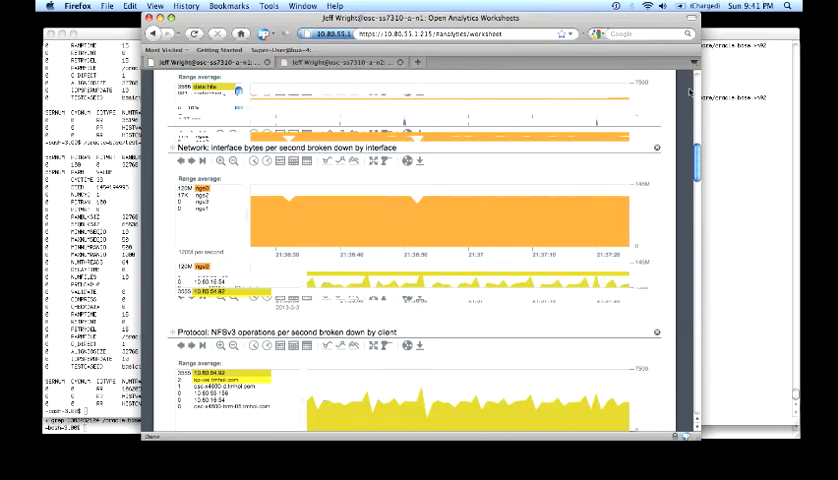
mouse_move(656, 130)
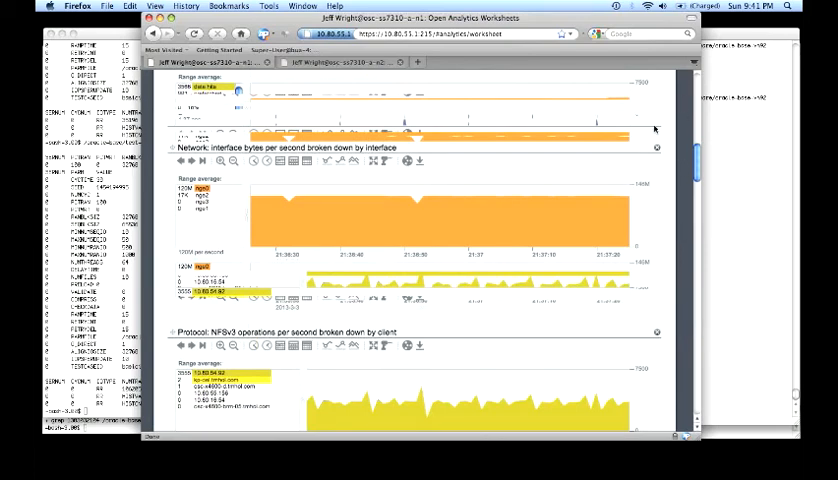